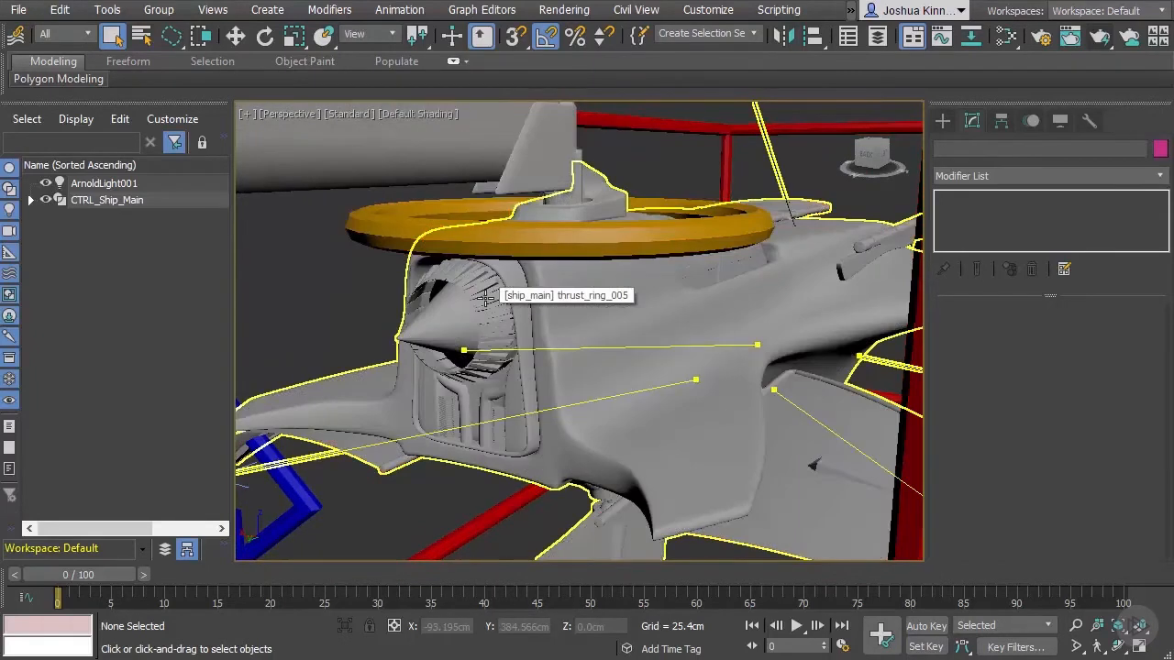
{"action": "mouse_move", "coordinate": [492, 301]}
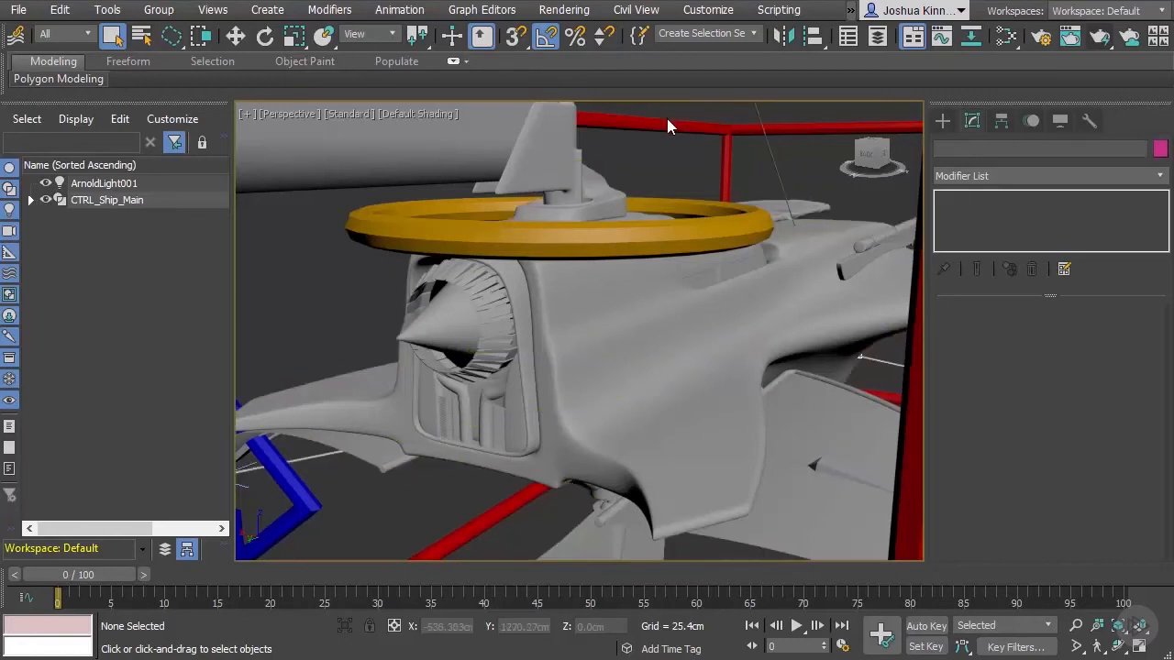
Select CTRL_Ship_Main to show its wing flex and Thrusters Open/Close attributes.
{"action": "left_click", "coordinate": [642, 124]}
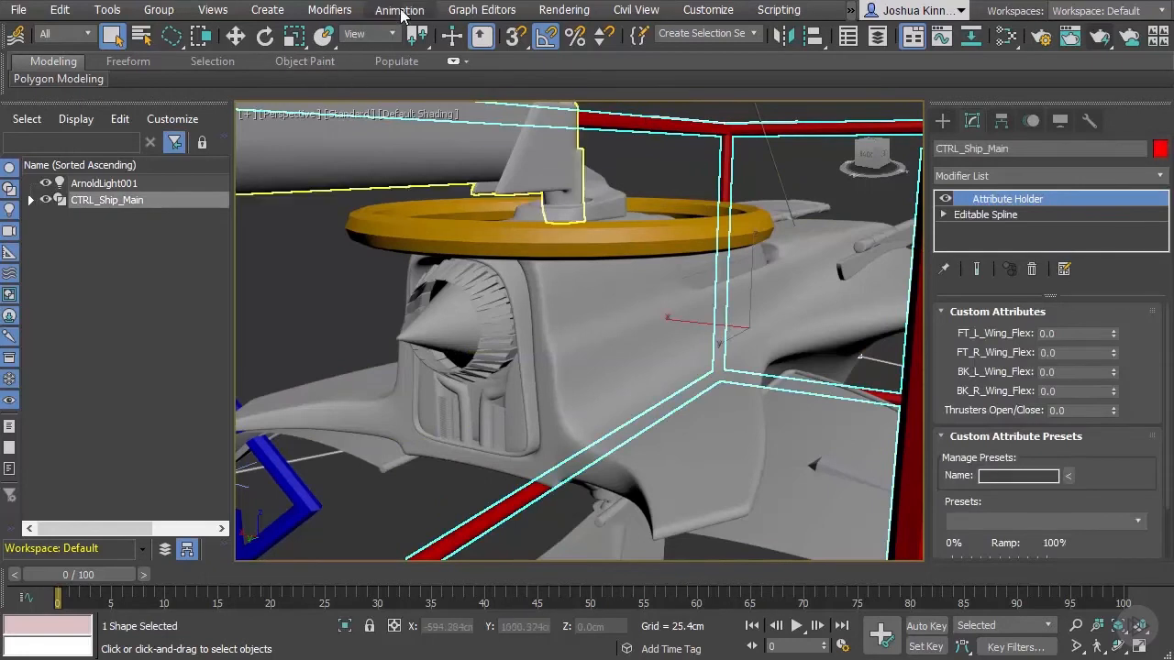
Open the Reaction Manager from the Animation menu and move its window aside.
{"action": "left_click", "coordinate": [399, 10]}
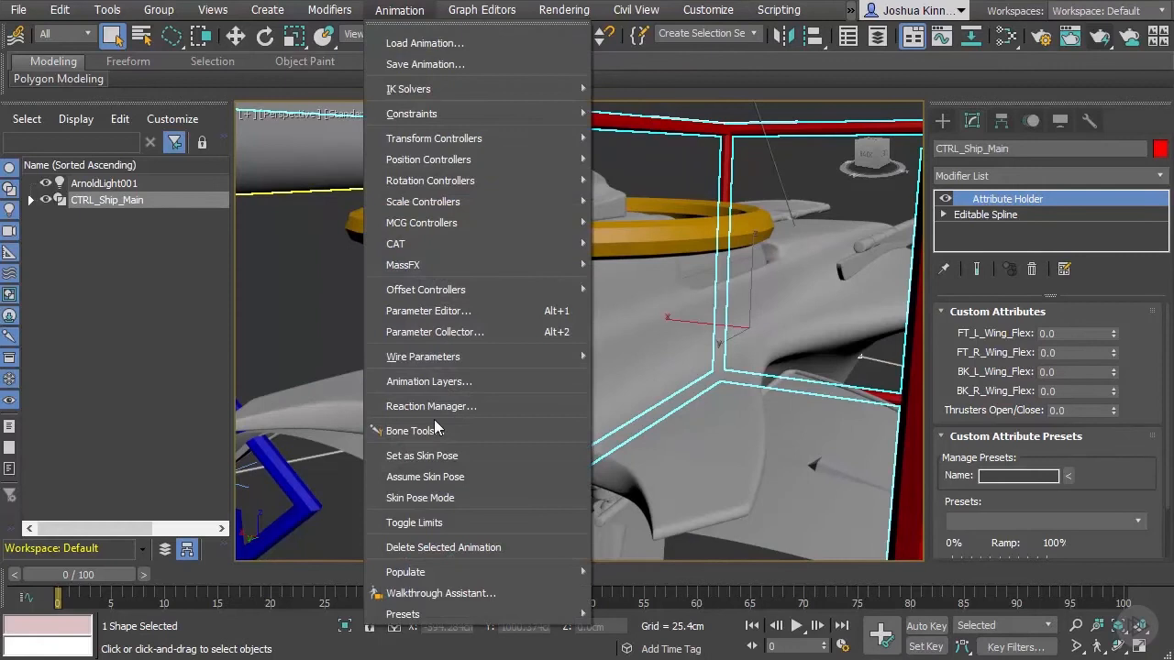
{"action": "left_click", "coordinate": [431, 406]}
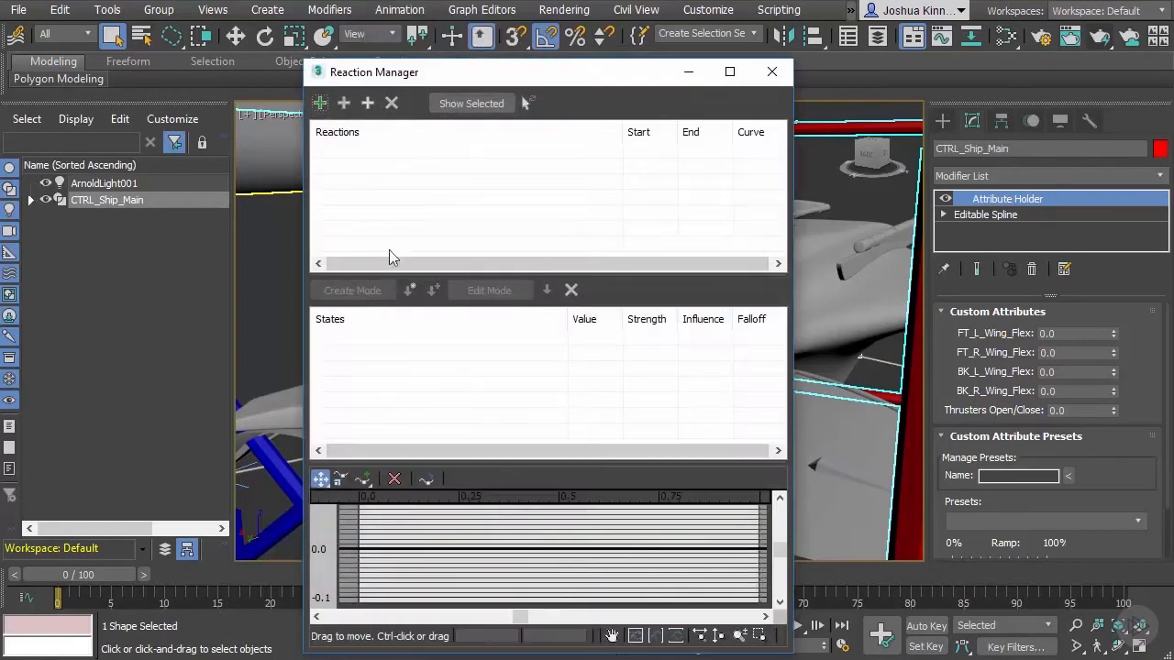
{"action": "left_click_drag", "start_coordinate": [374, 72], "coordinate": [92, 19]}
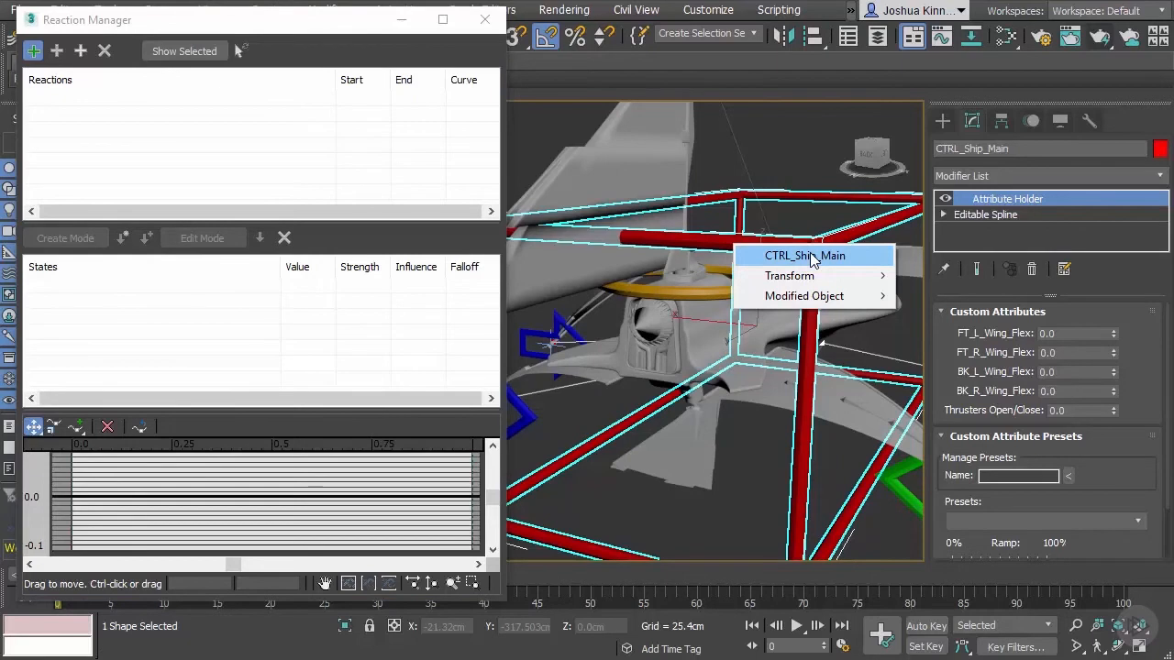
{"action": "mouse_move", "coordinate": [804, 295]}
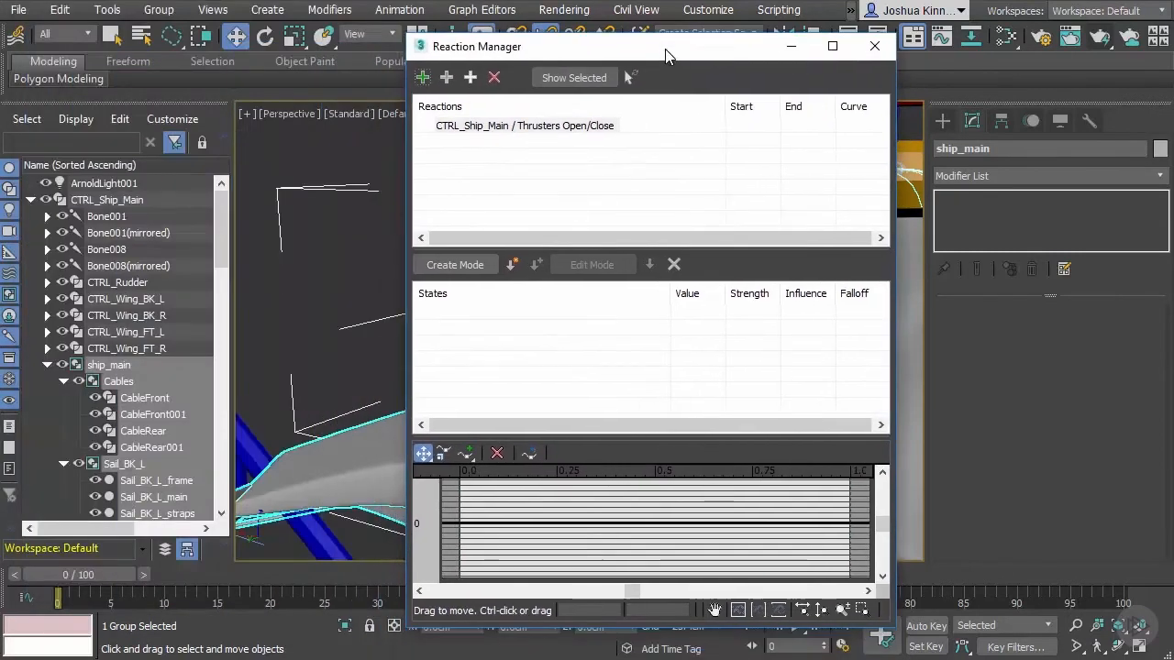
Open the ship group and select thrust_ring_01 through thrust_ring_024.
{"action": "left_click", "coordinate": [158, 10]}
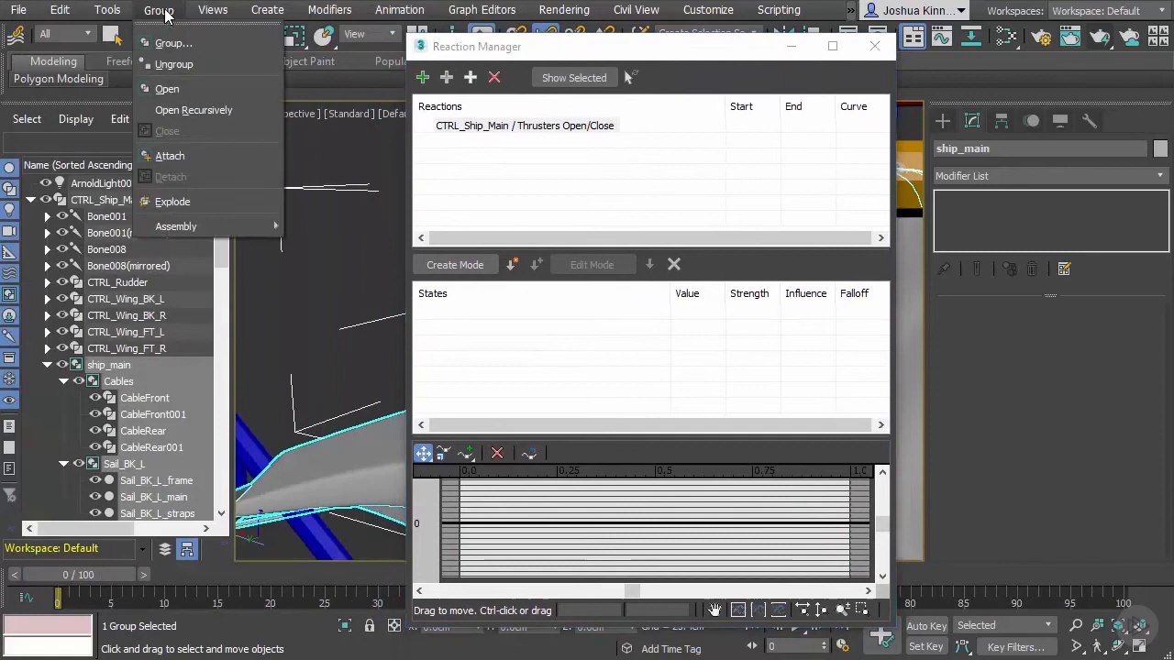
{"action": "mouse_move", "coordinate": [193, 110]}
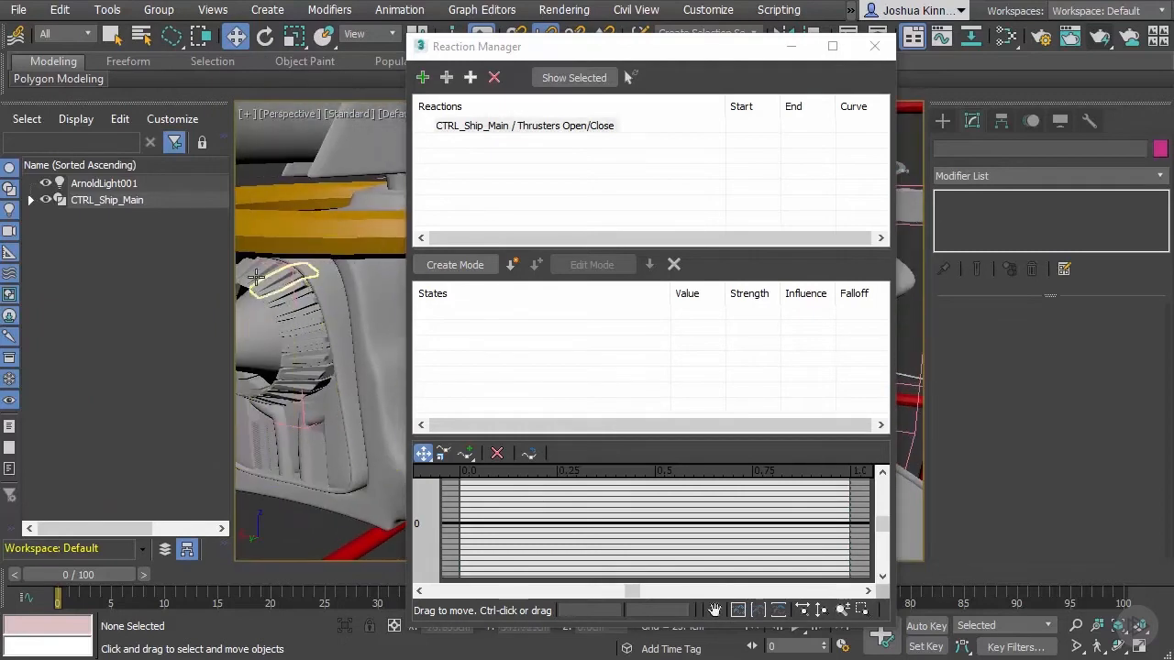
{"action": "left_click", "coordinate": [155, 232]}
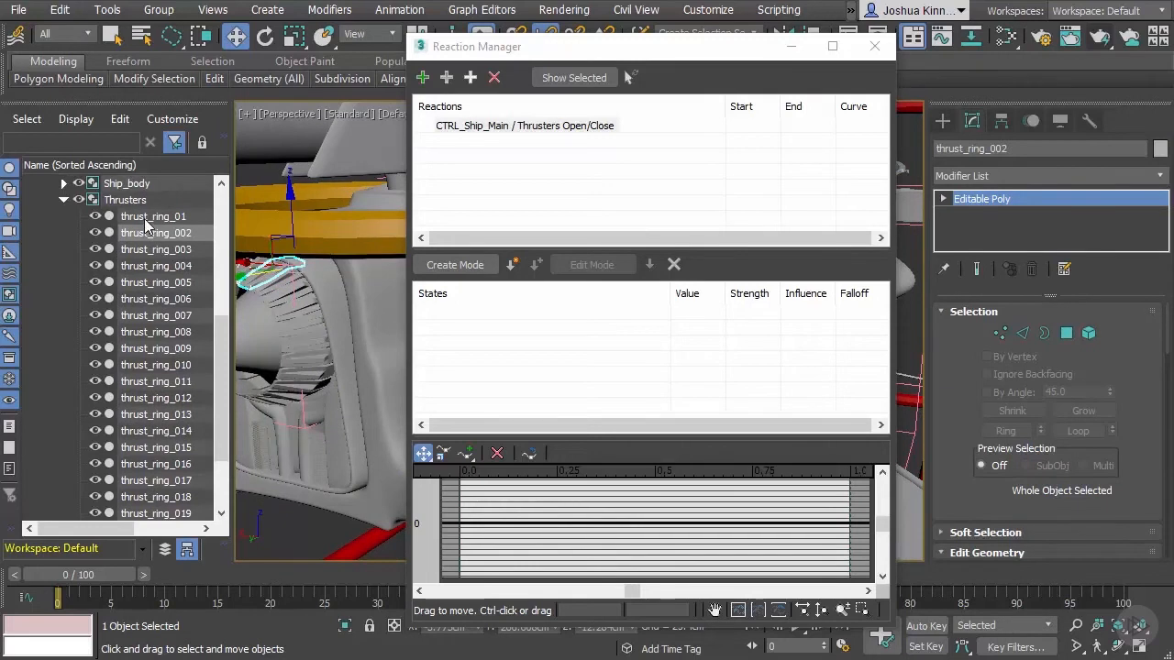
{"action": "left_click", "coordinate": [153, 216]}
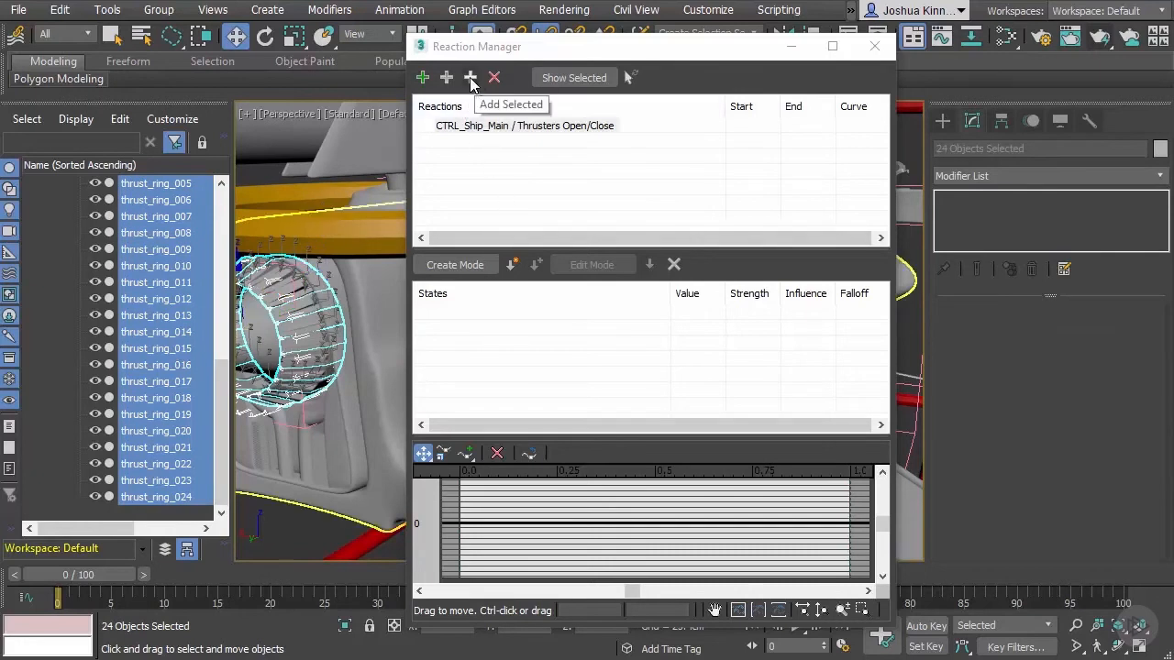
Add the selected rings as driven X Rotation tracks, creating State001 at value 0.
{"action": "left_click", "coordinate": [446, 77]}
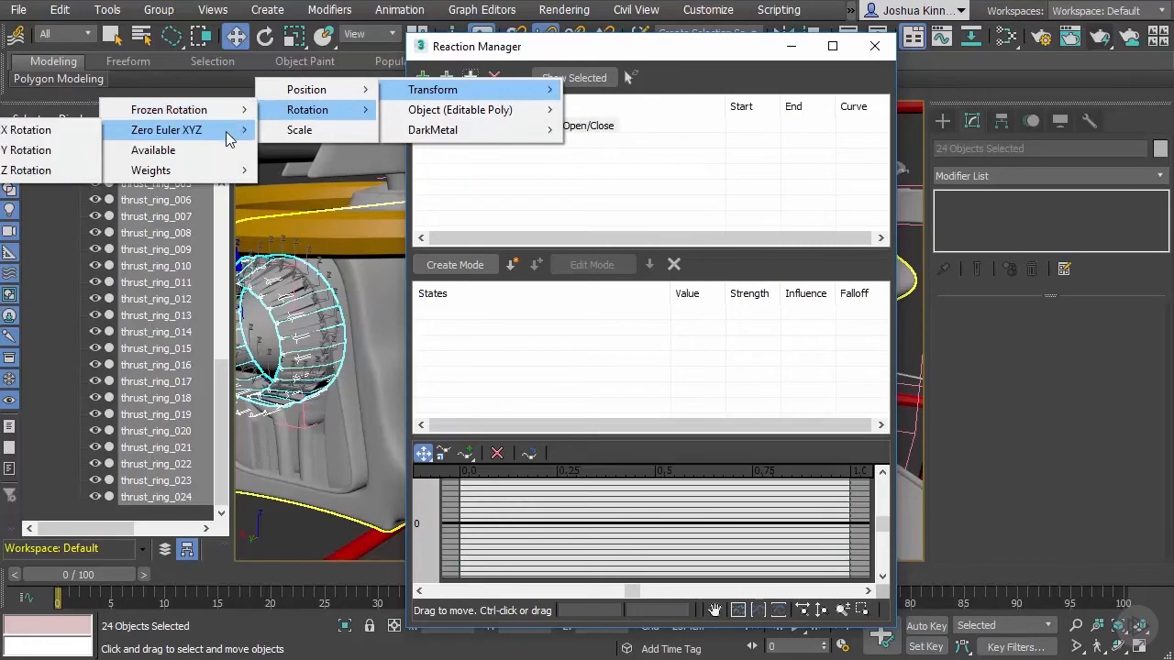
{"action": "mouse_move", "coordinate": [28, 130]}
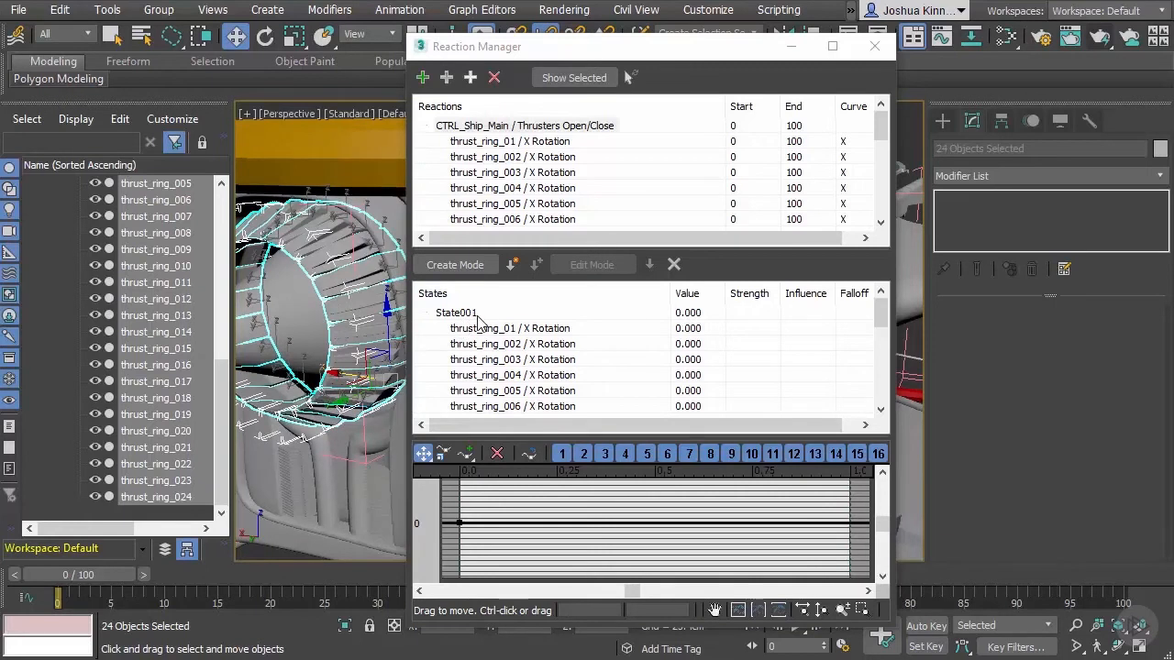
{"action": "mouse_move", "coordinate": [432, 328]}
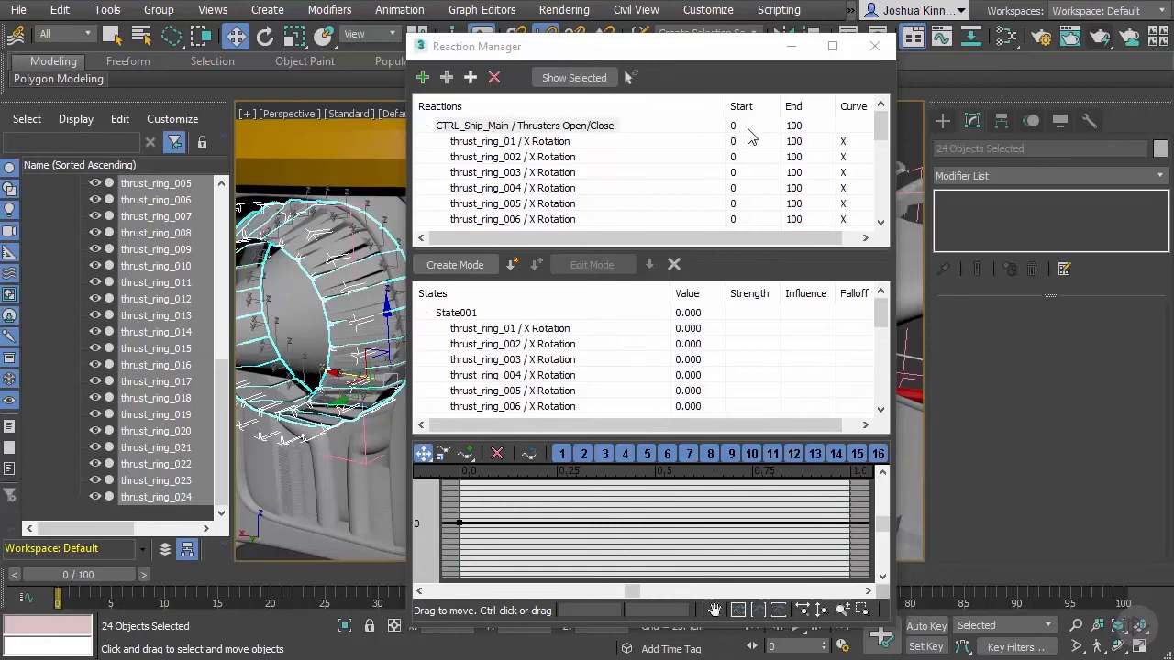
{"action": "mouse_move", "coordinate": [662, 170]}
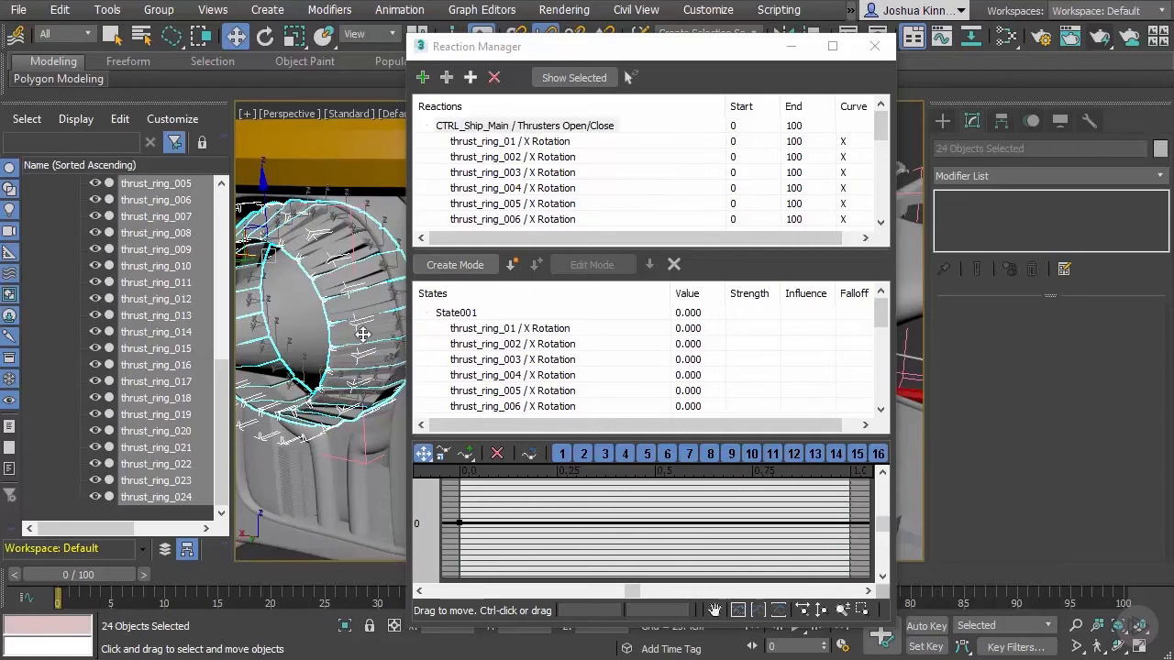
{"action": "mouse_move", "coordinate": [397, 332]}
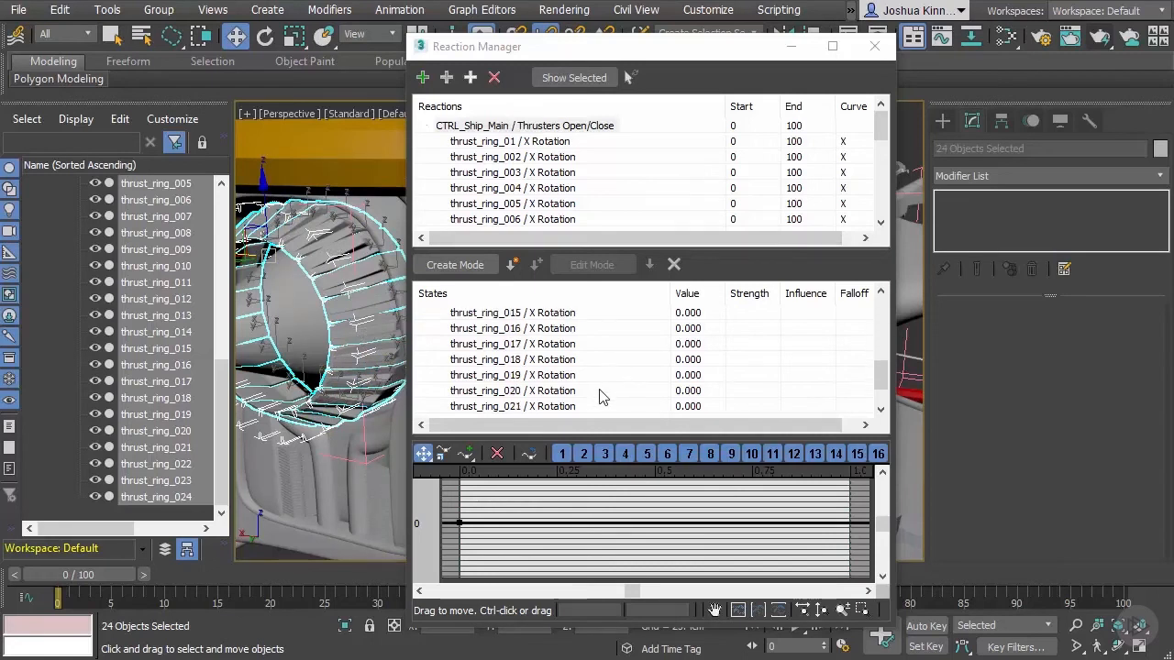
{"action": "left_click", "coordinate": [455, 265]}
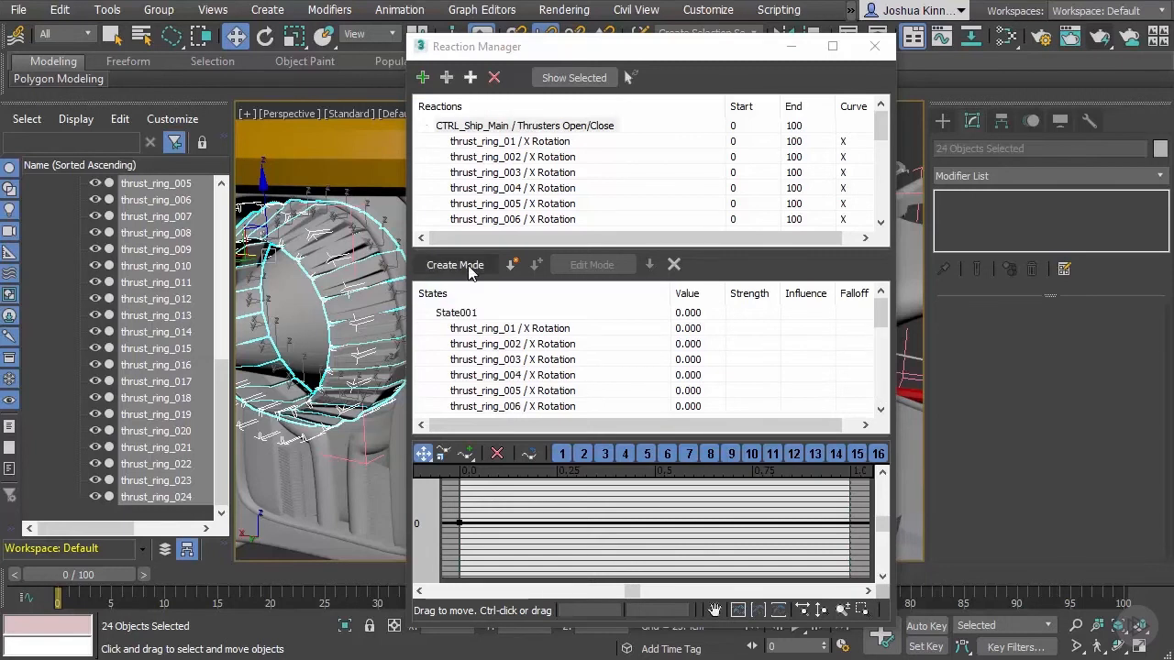
Set Thrusters Open/Close to 100 and rotate the reselected rings into their open pose.
{"action": "left_click", "coordinate": [455, 265]}
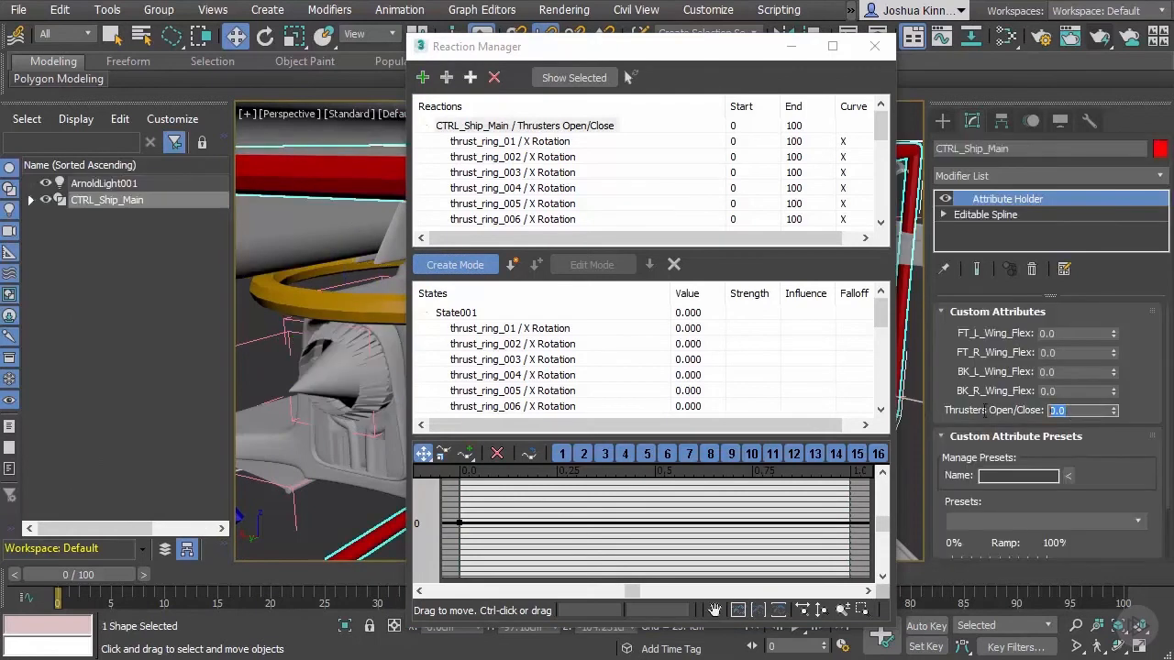
{"action": "type", "text": "100.0"}
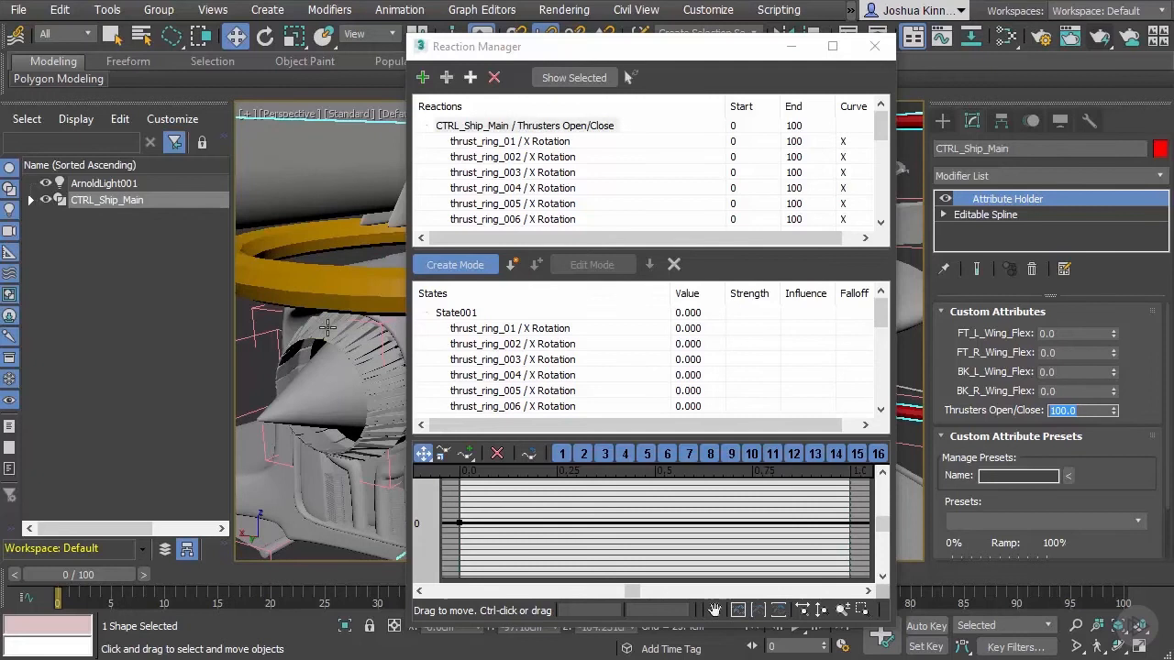
{"action": "left_click", "coordinate": [152, 348]}
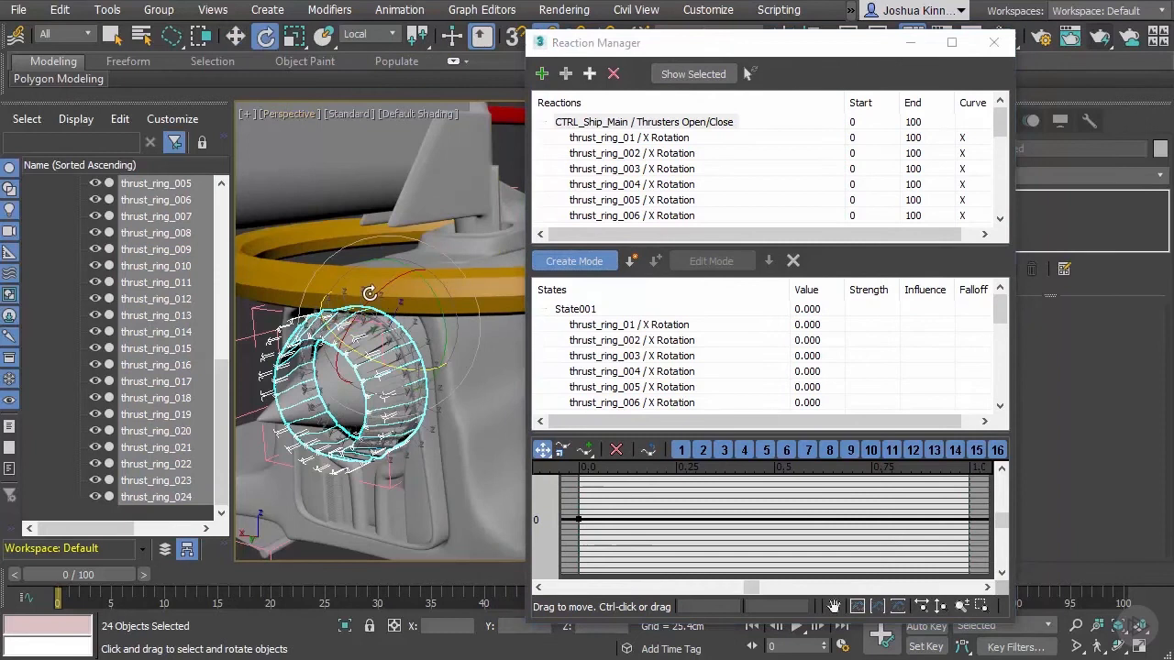
{"action": "left_click_drag", "start_coordinate": [370, 293], "coordinate": [398, 298]}
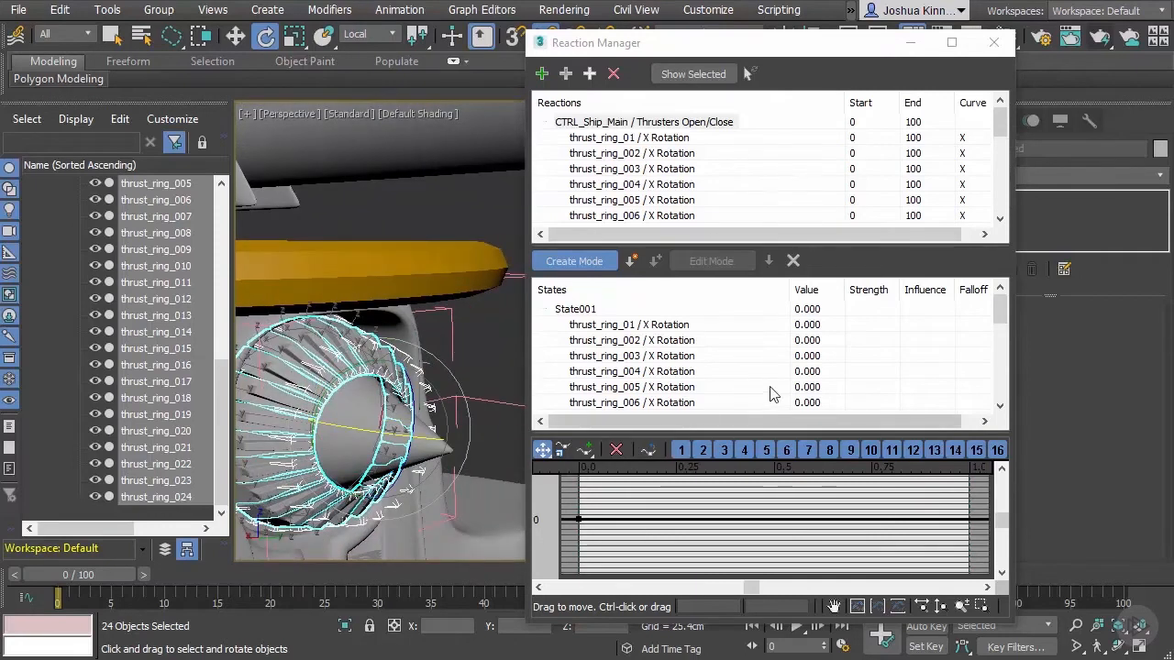
{"action": "mouse_move", "coordinate": [632, 260]}
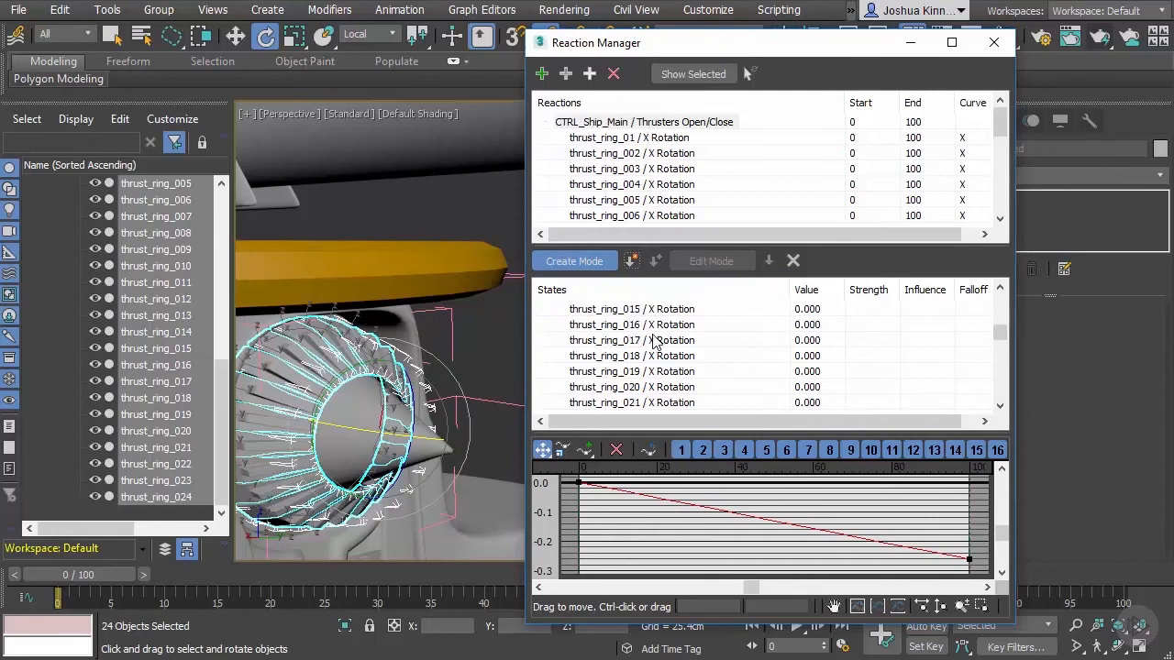
Record State002 at 100 with each ring's X rotation at -15, then close Reaction Manager.
{"action": "scroll", "scroll_direction": "down", "scroll_amount": 3}
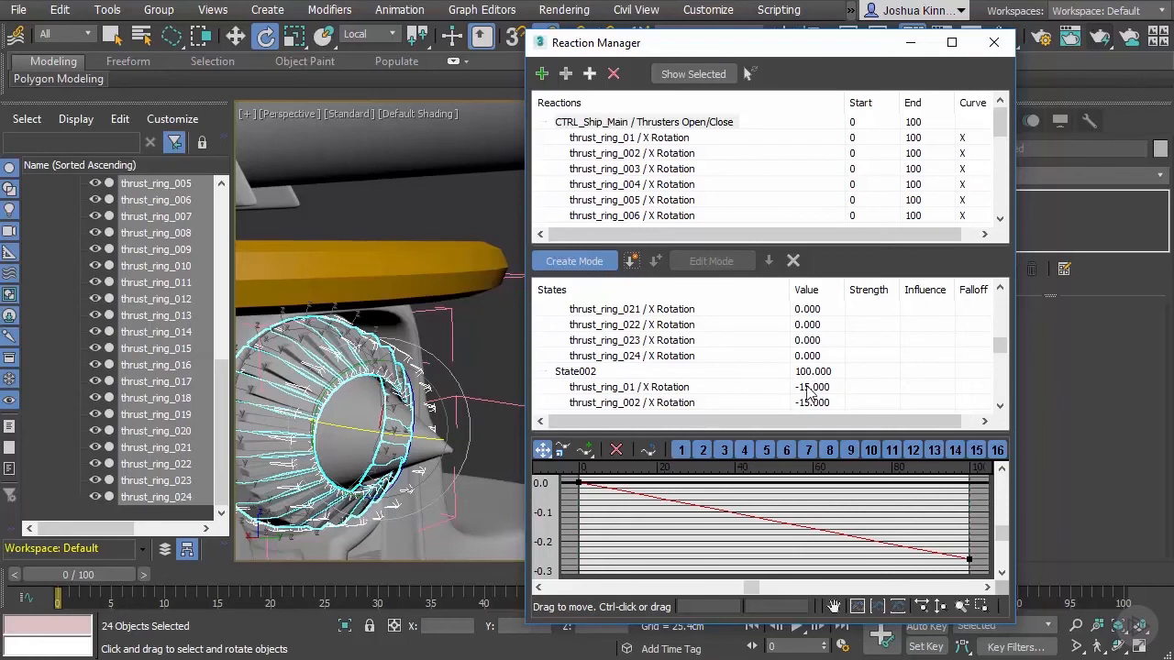
{"action": "mouse_move", "coordinate": [809, 389]}
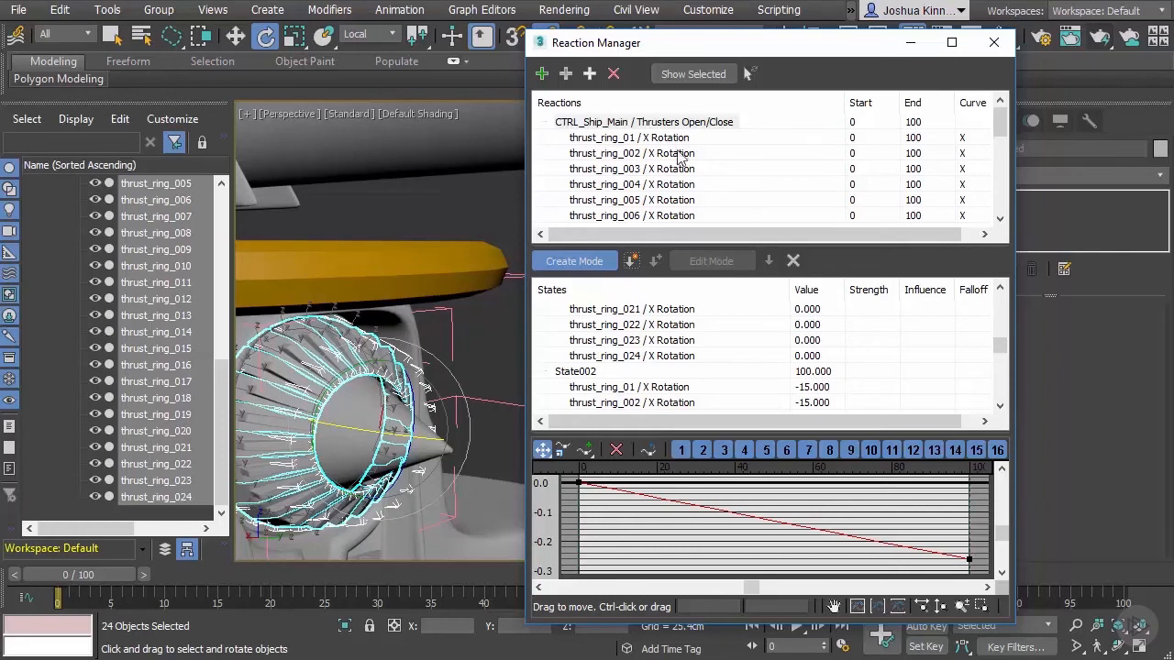
{"action": "mouse_move", "coordinate": [828, 382]}
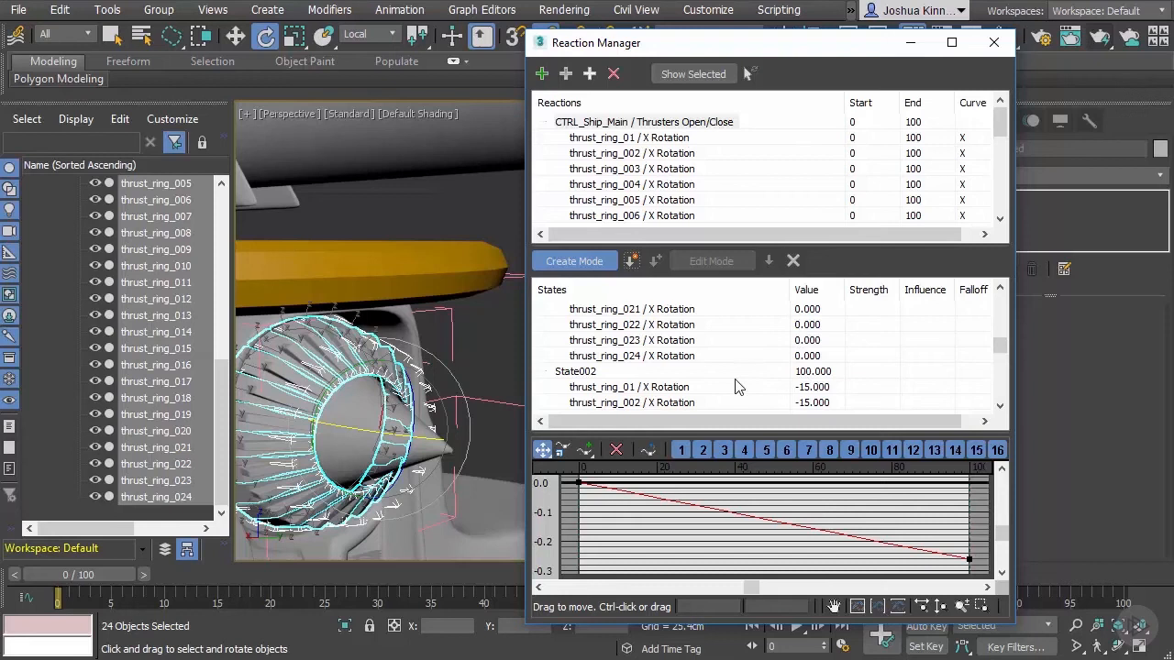
{"action": "mouse_move", "coordinate": [741, 383]}
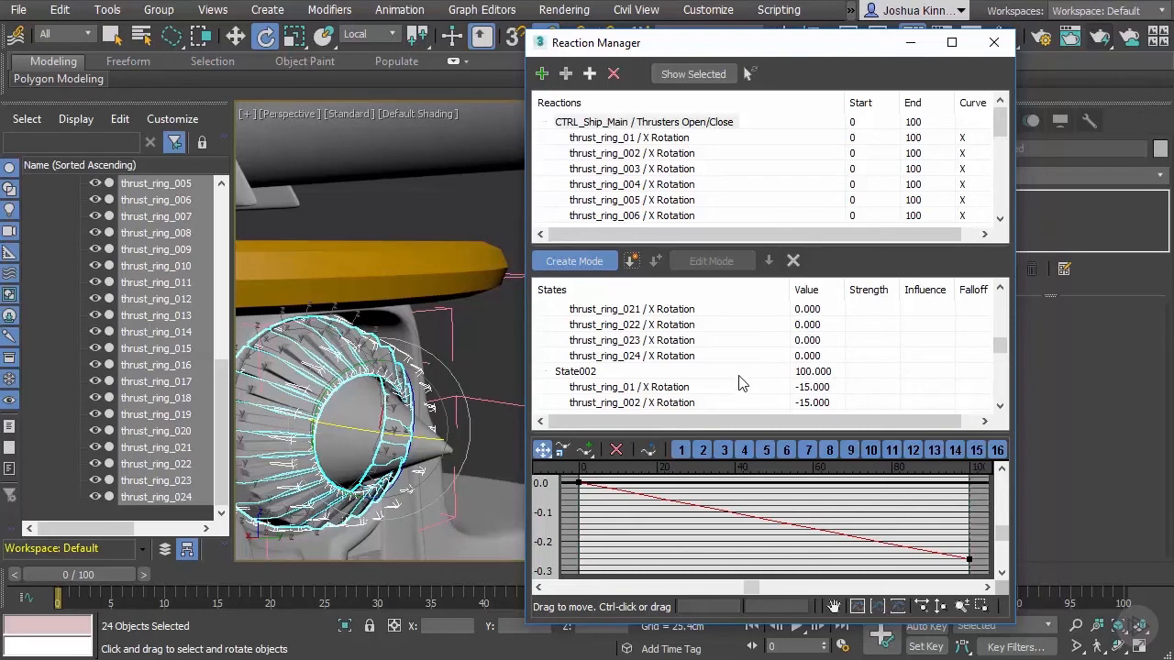
{"action": "mouse_move", "coordinate": [743, 384]}
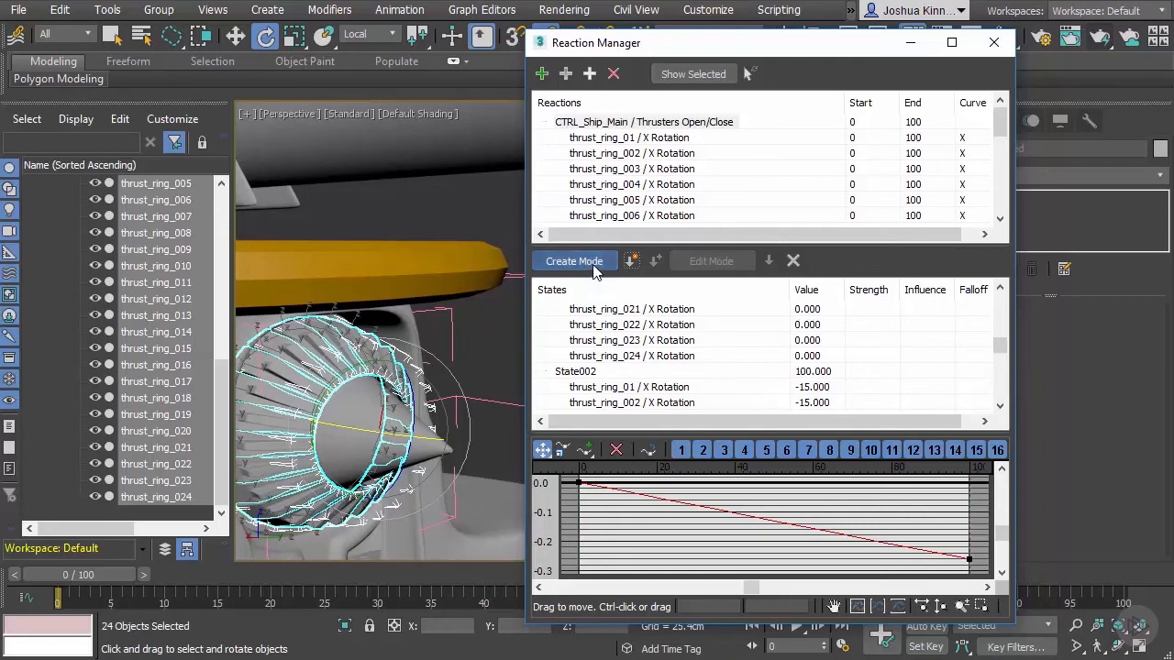
{"action": "left_click", "coordinate": [574, 262]}
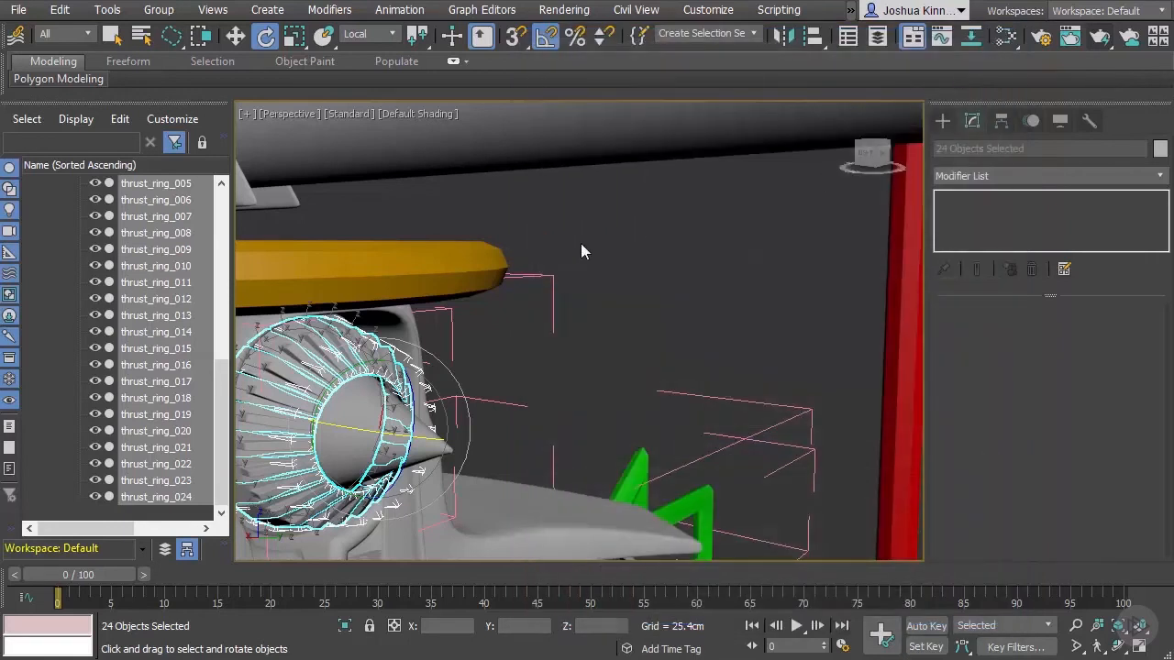
{"action": "mouse_move", "coordinate": [568, 273]}
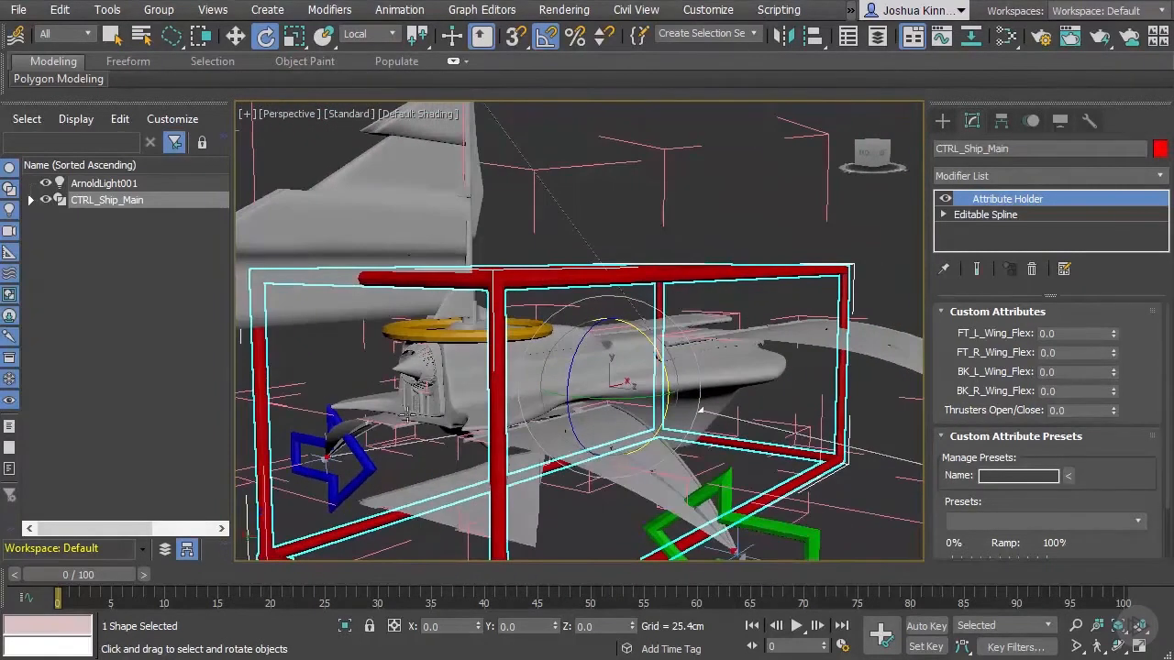
{"action": "mouse_move", "coordinate": [435, 376]}
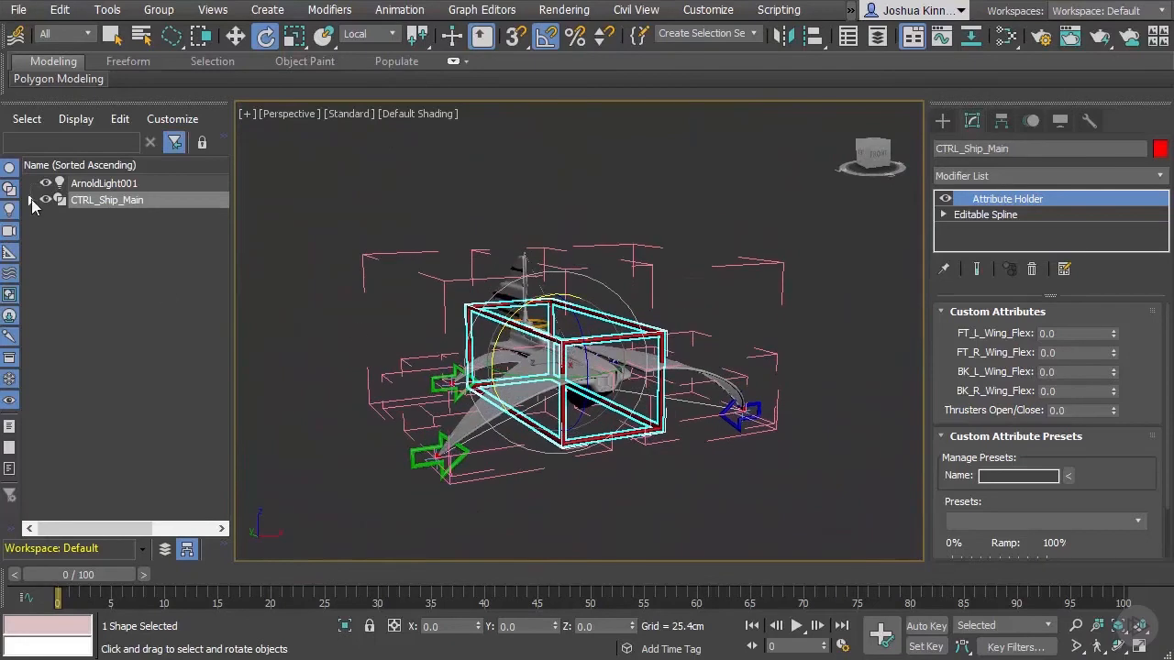
Expand CTRL_Ship_Main's hierarchy and select the six control splines.
{"action": "left_click", "coordinate": [30, 200]}
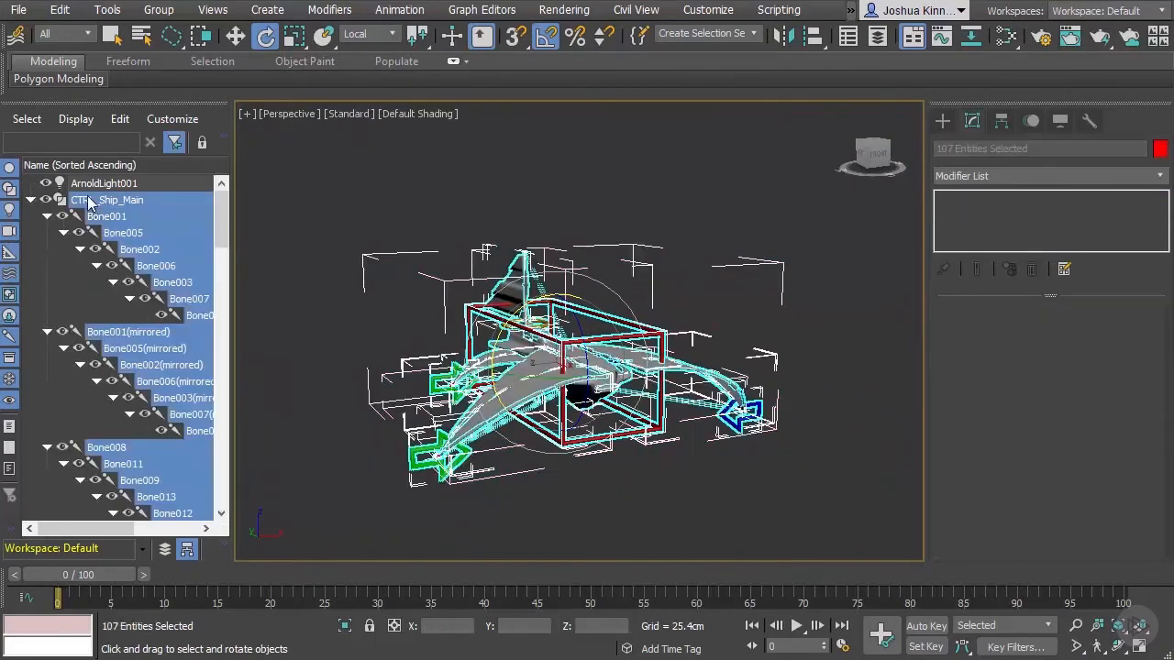
{"action": "left_click", "coordinate": [158, 10]}
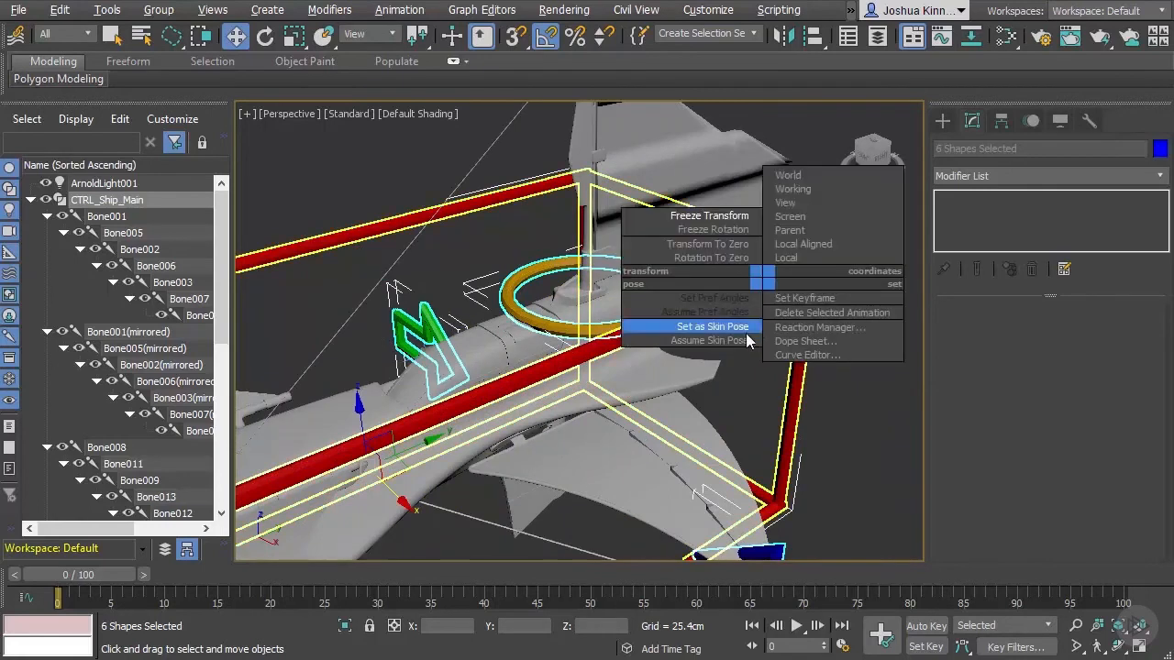
Apply Freeze Transform to the six control shapes and confirm with Yes.
{"action": "left_click", "coordinate": [709, 214]}
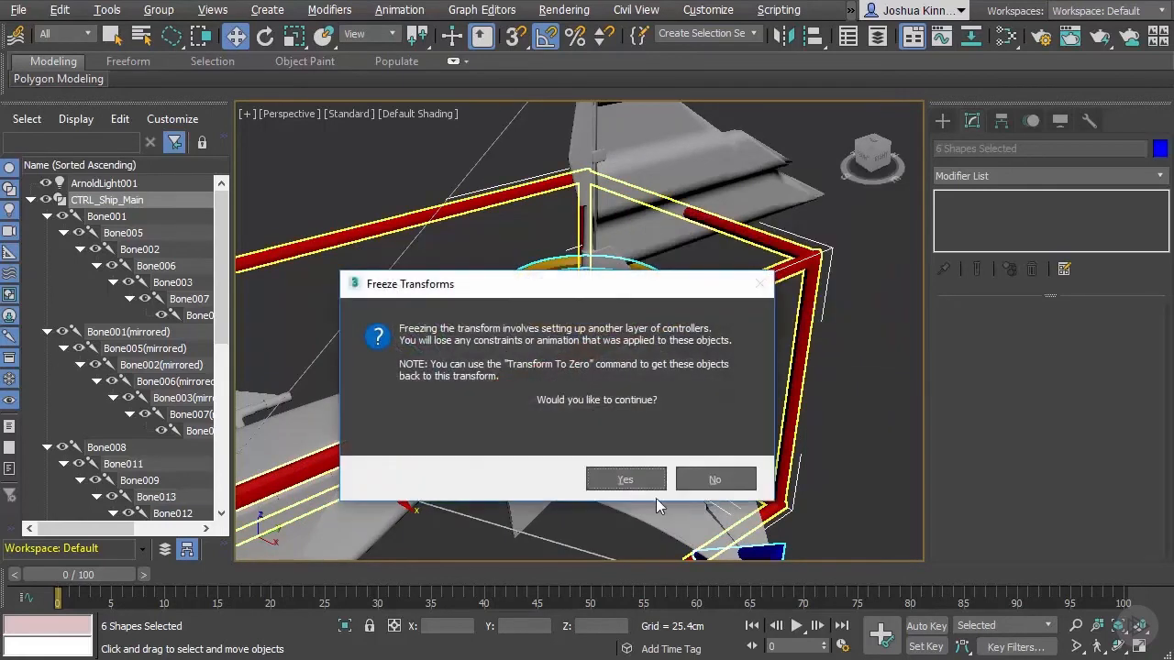
{"action": "left_click", "coordinate": [624, 479]}
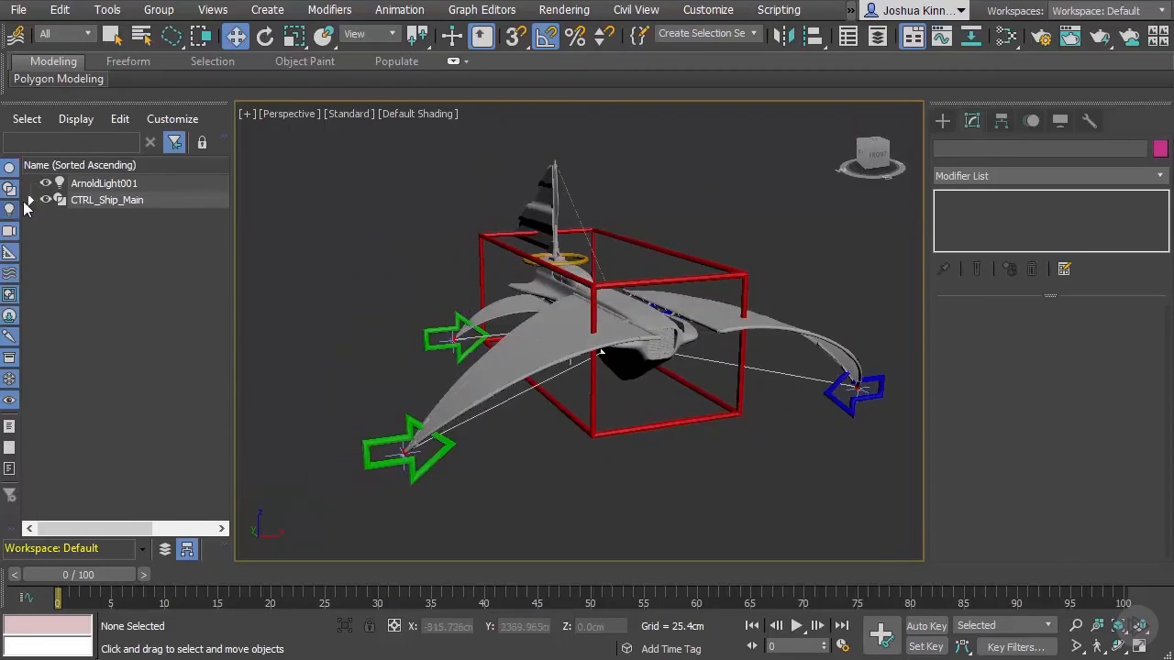
Freeze the four bone chains and ship_main, then orbit below the ship to check.
{"action": "left_click", "coordinate": [31, 199]}
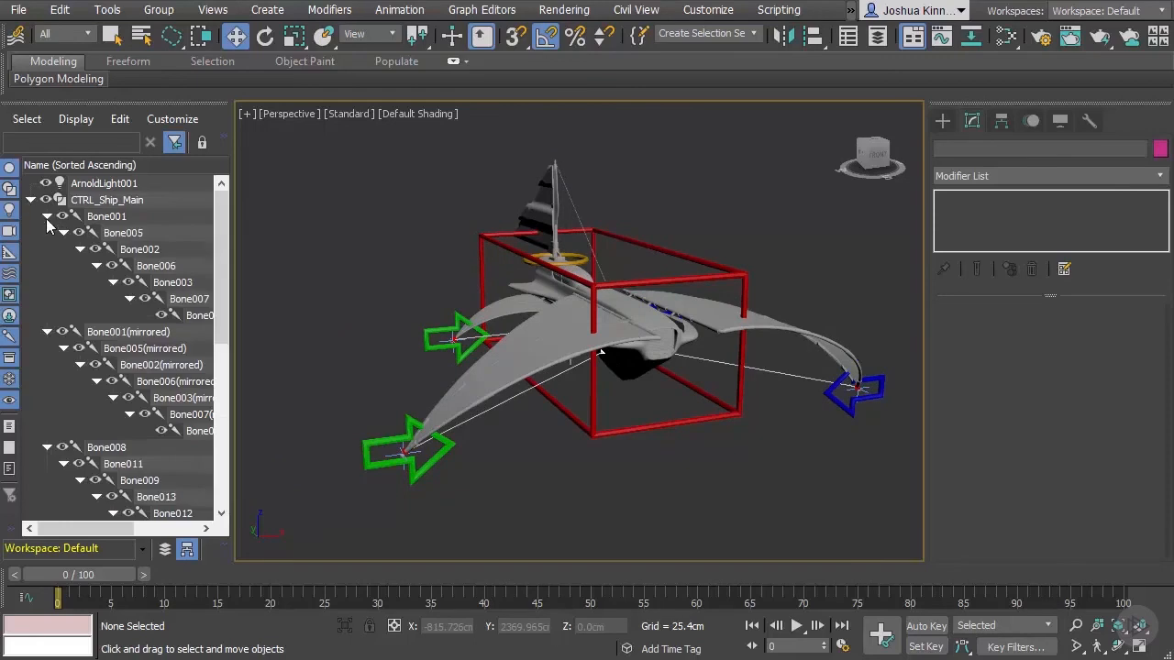
{"action": "left_click", "coordinate": [30, 216]}
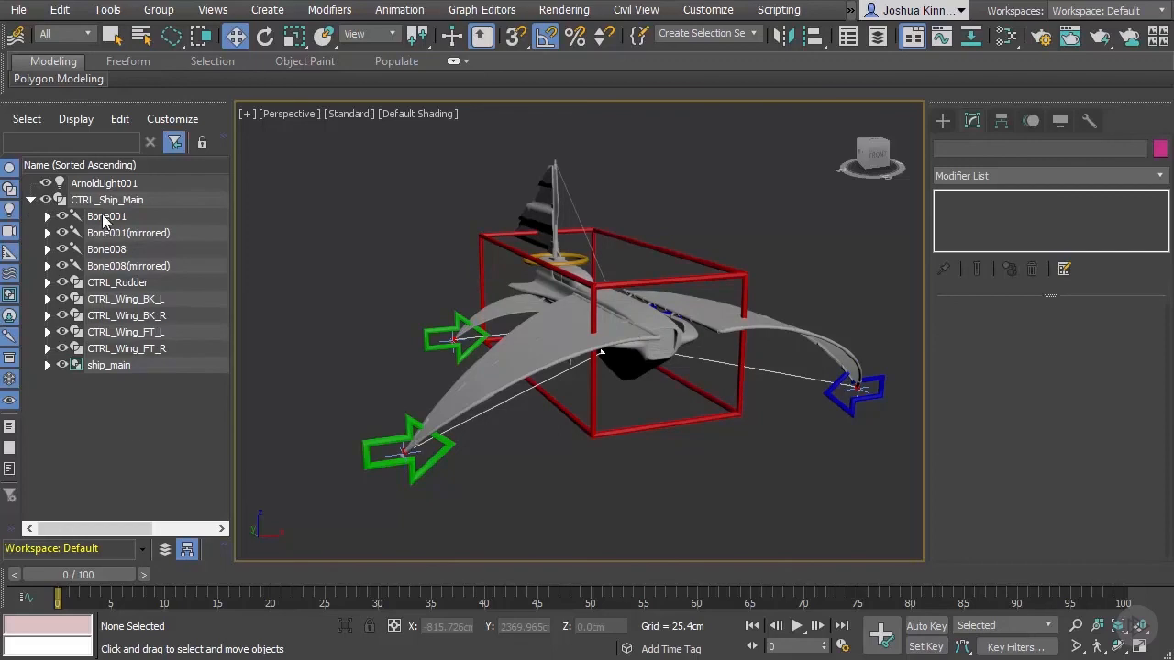
{"action": "mouse_move", "coordinate": [69, 220]}
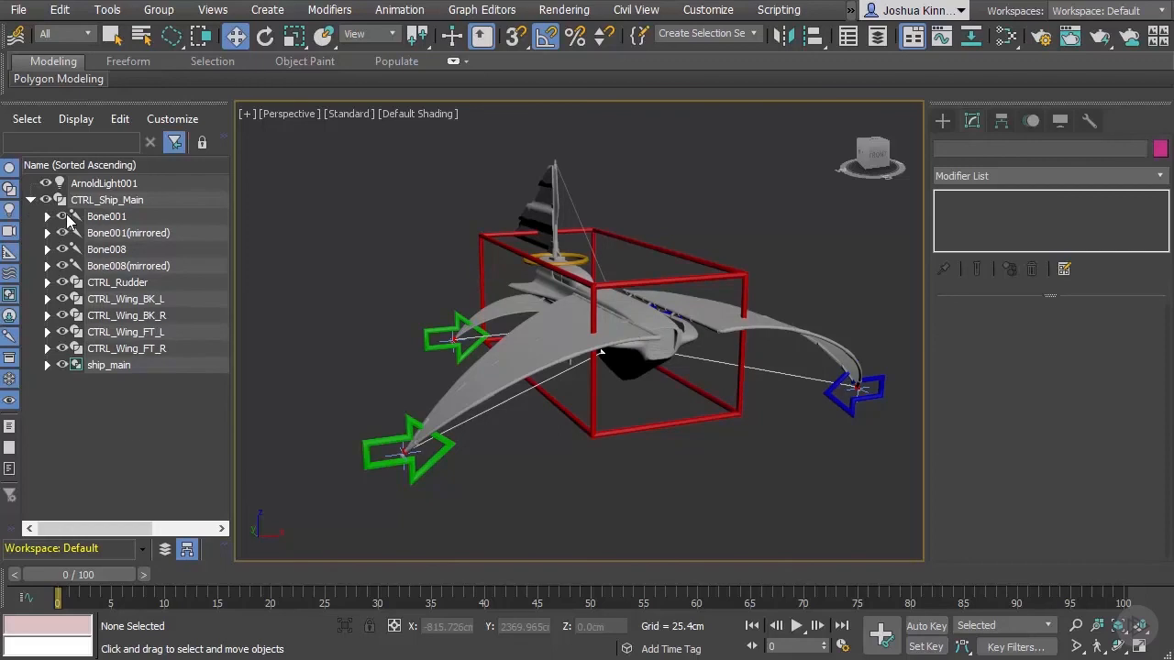
{"action": "left_click", "coordinate": [106, 199]}
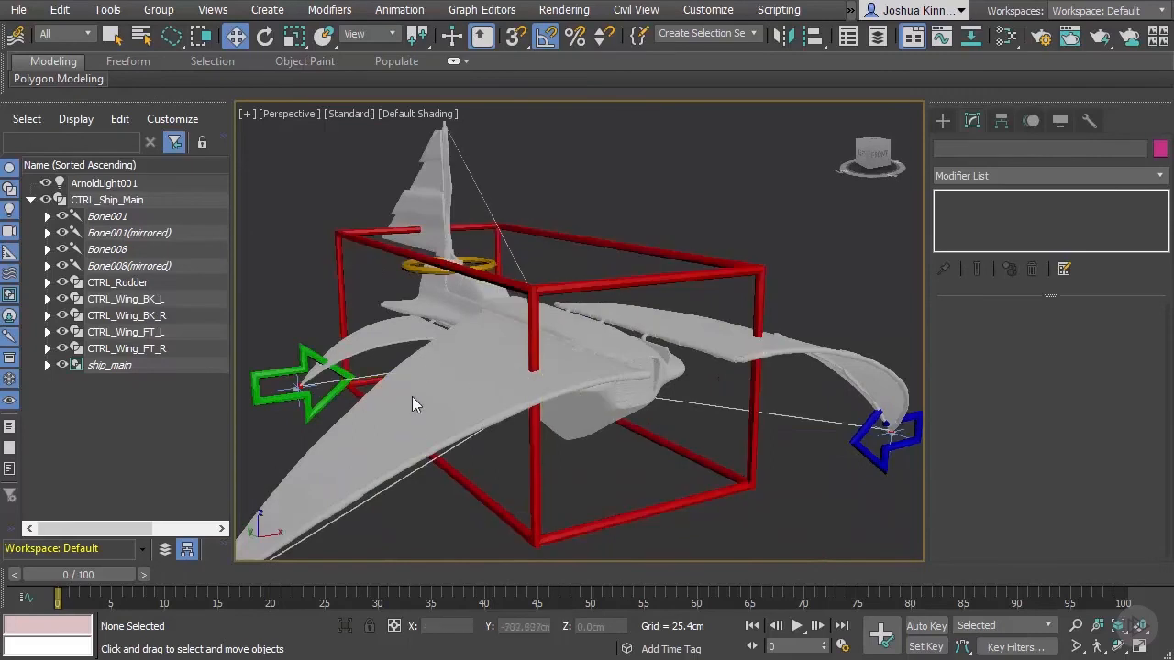
{"action": "left_click_drag", "start_coordinate": [412, 403], "coordinate": [509, 372]}
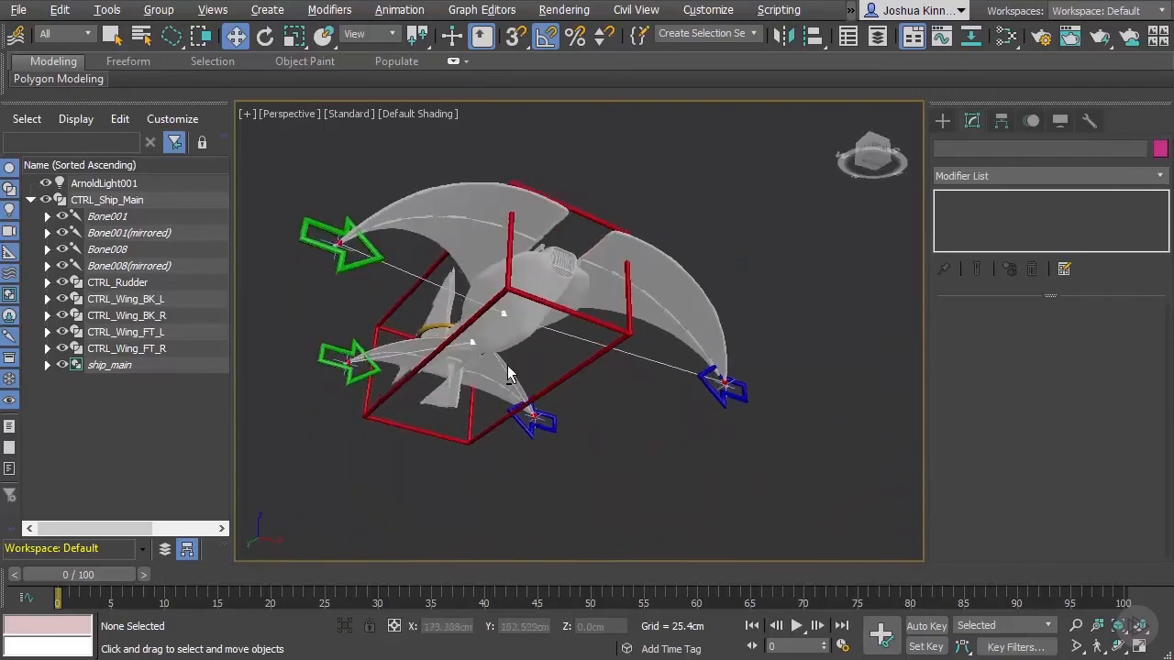